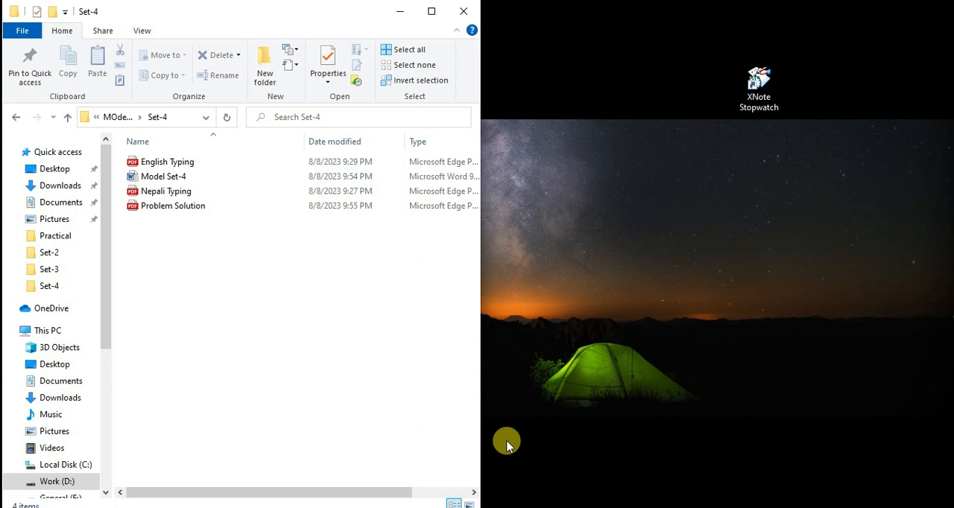
mouse_move(510, 428)
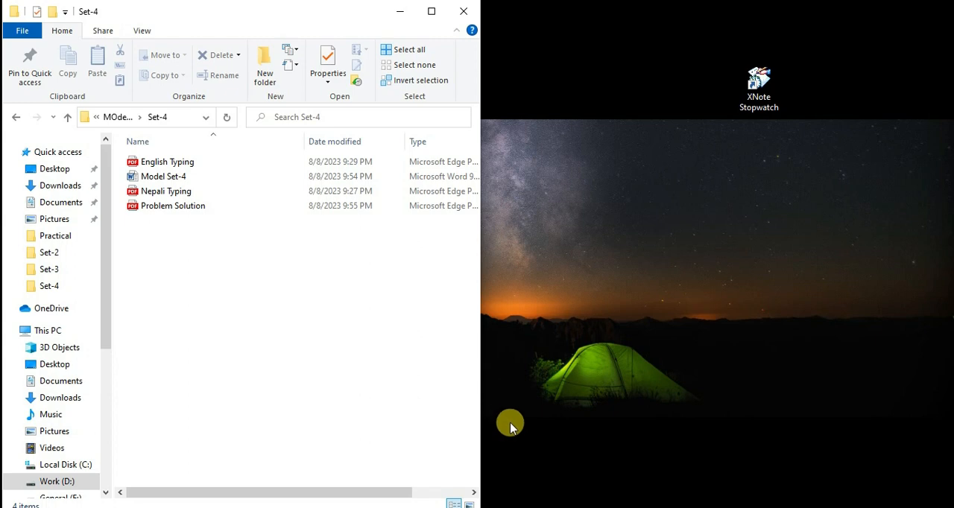
mouse_move(520, 389)
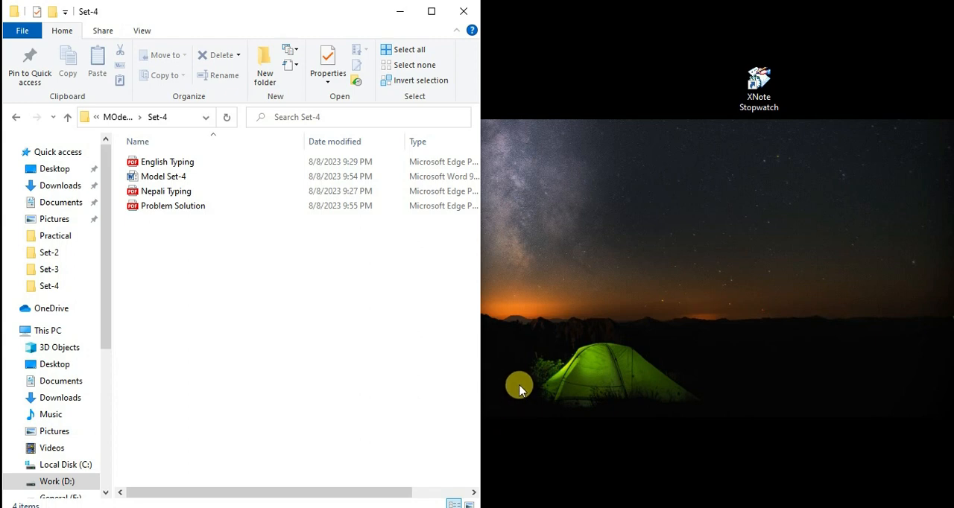
mouse_move(534, 343)
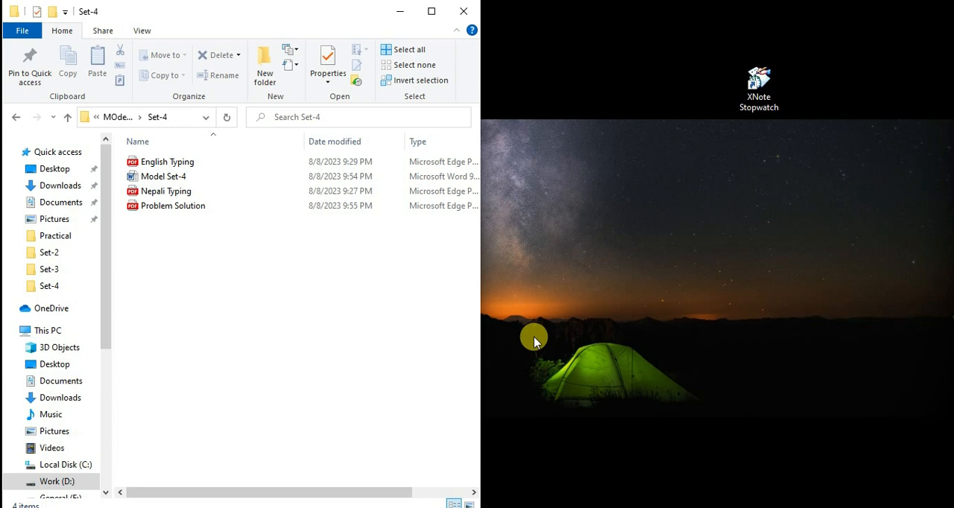
mouse_move(607, 61)
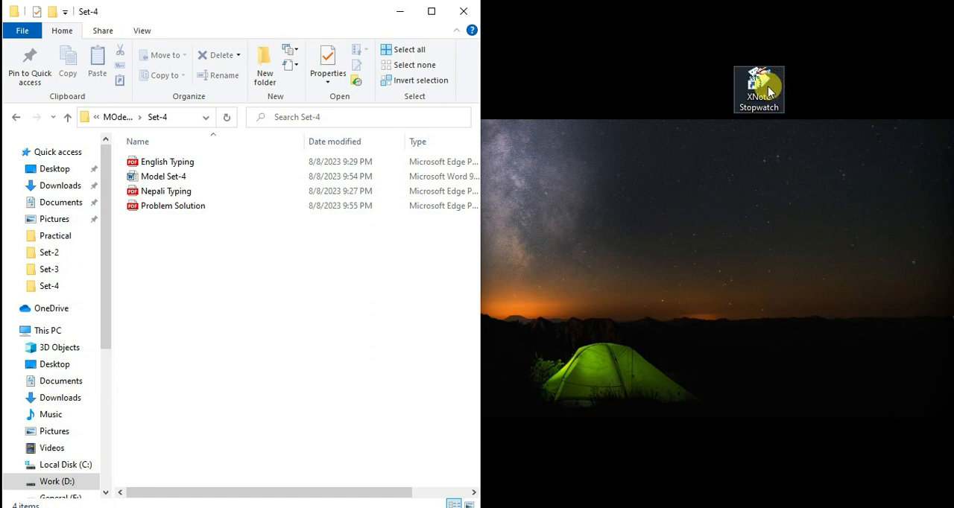
mouse_move(719, 333)
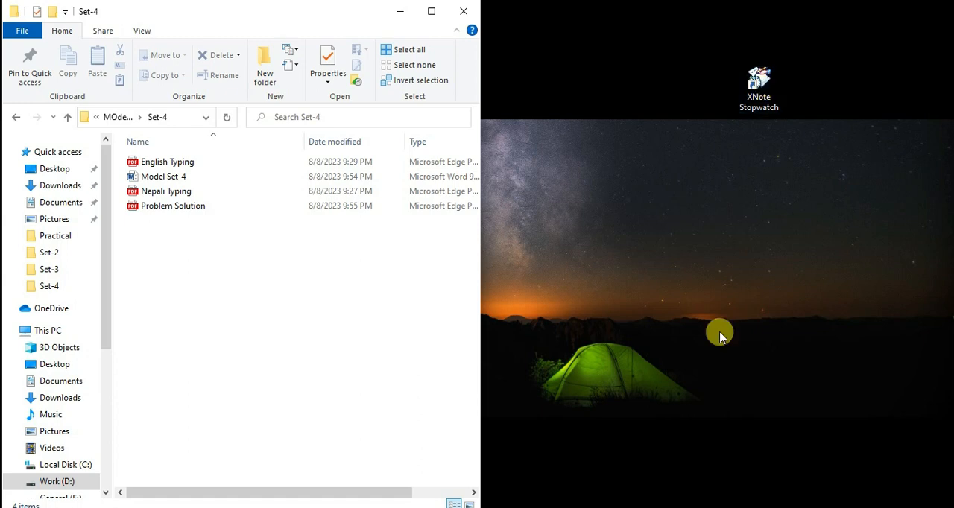
mouse_move(648, 223)
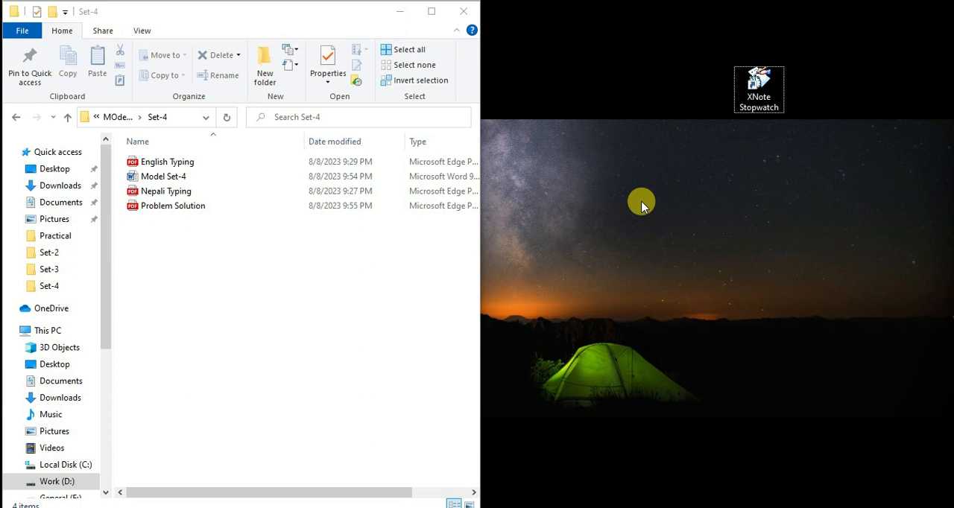
Launch XNote Stopwatch from its desktop icon and open the More options menu
double_click(759, 88)
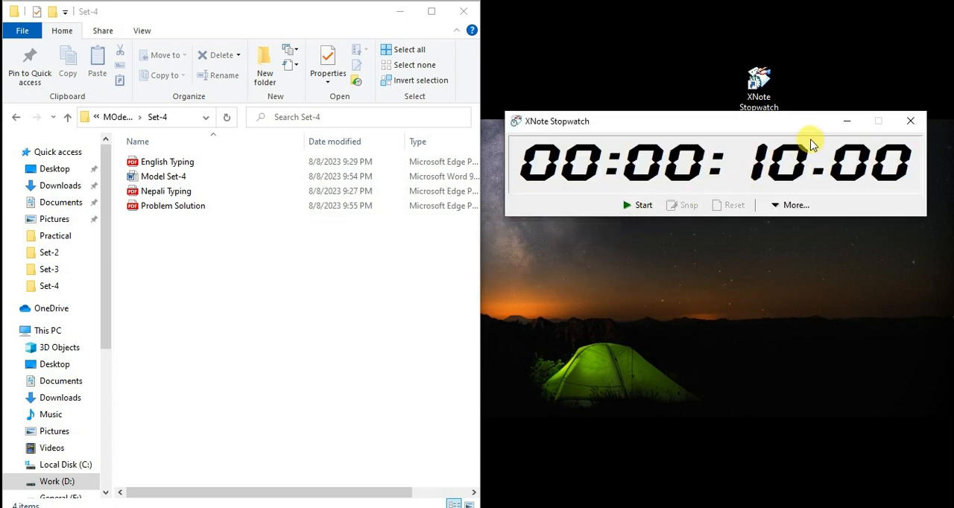
mouse_move(614, 208)
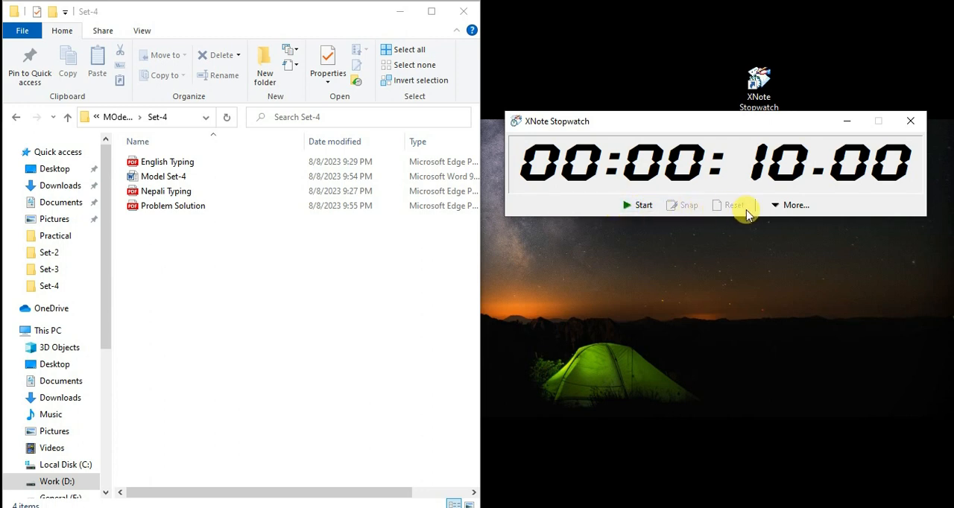
click(794, 205)
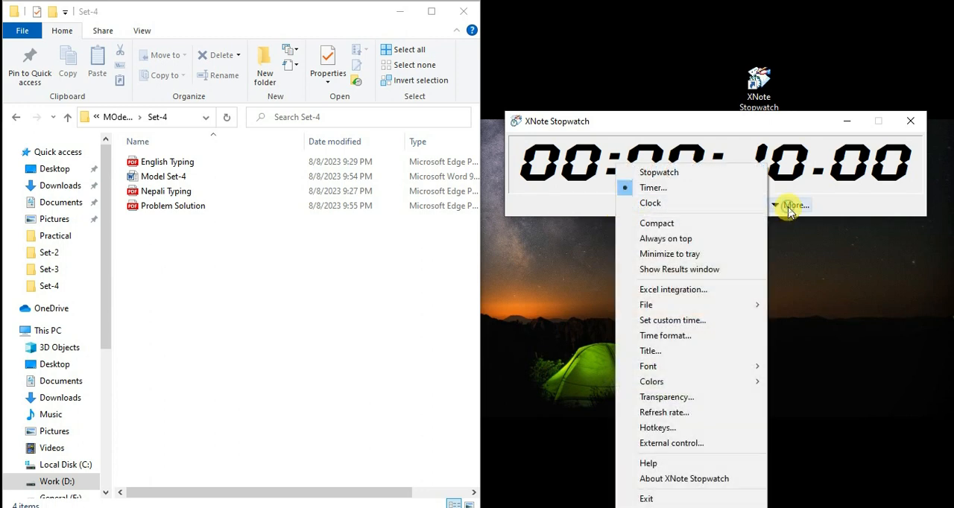
mouse_move(667, 187)
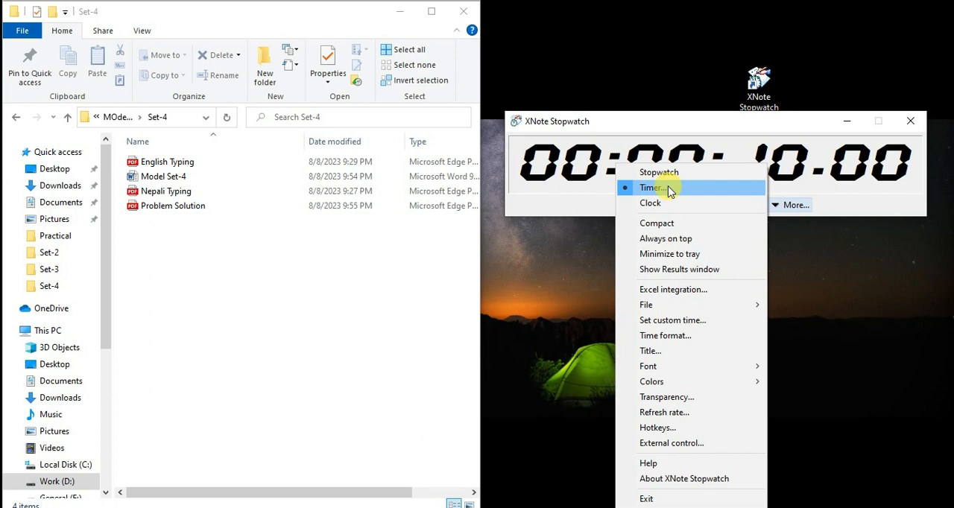
Choose Timer mode and edit the hours and minutes of the countdown start time
click(652, 187)
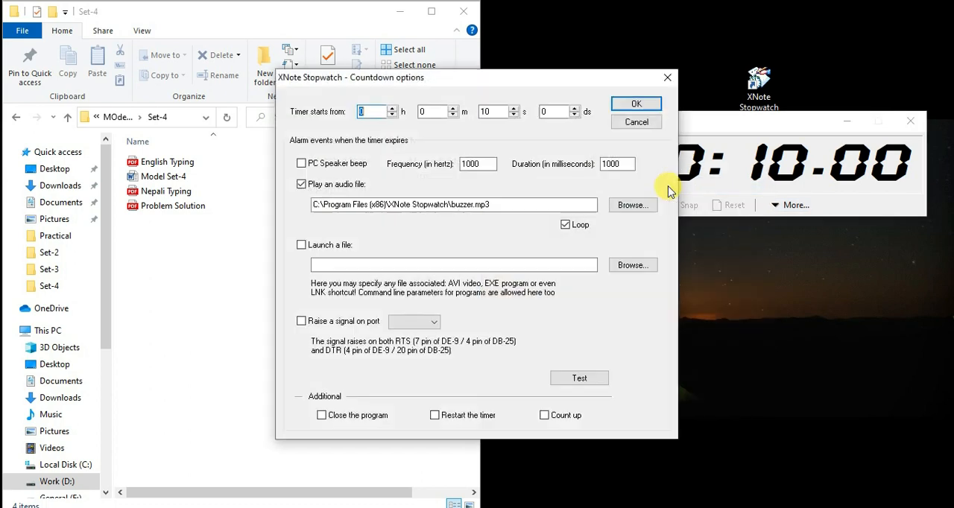
mouse_move(332, 127)
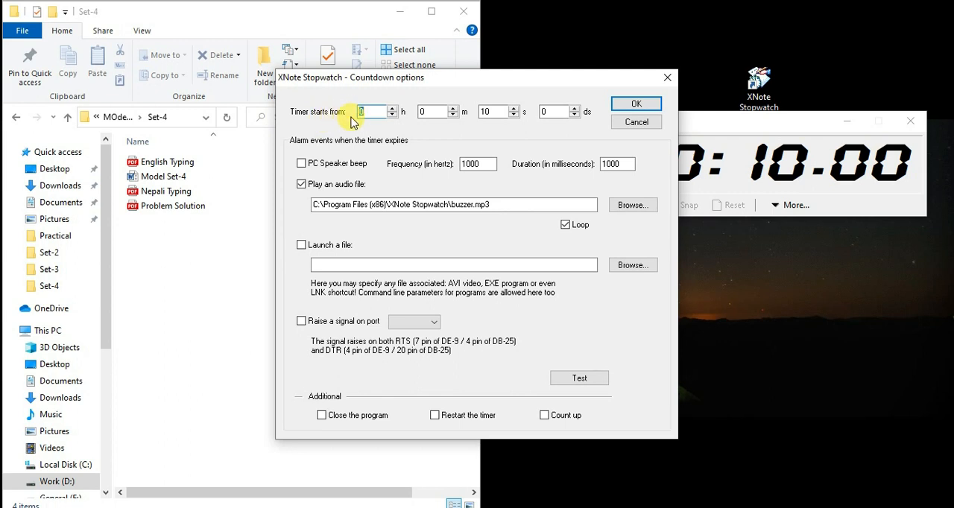
click(373, 111)
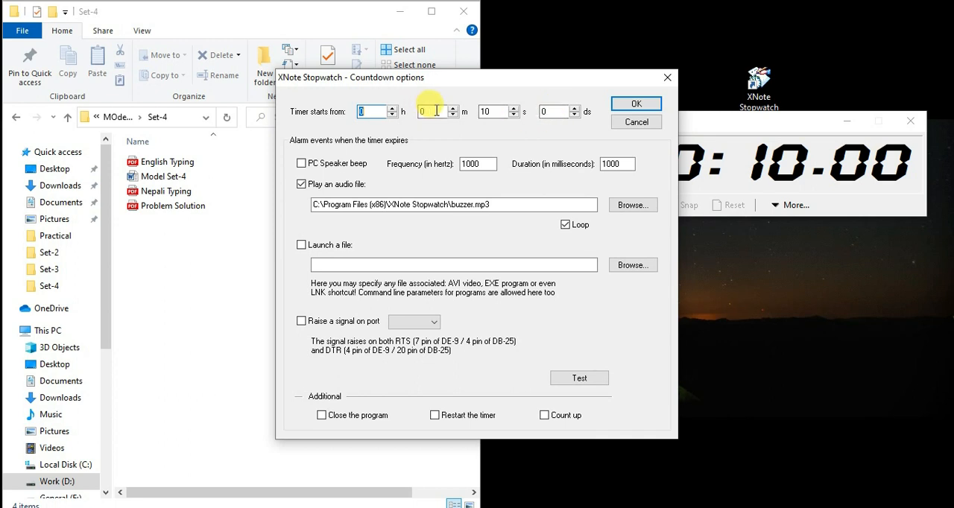
click(432, 111)
text(5)
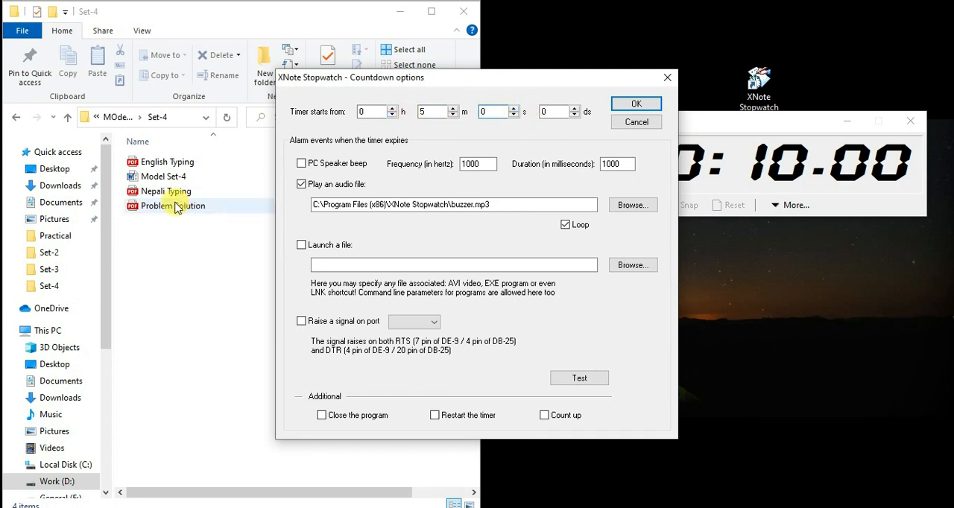
mouse_move(490, 102)
text(10)
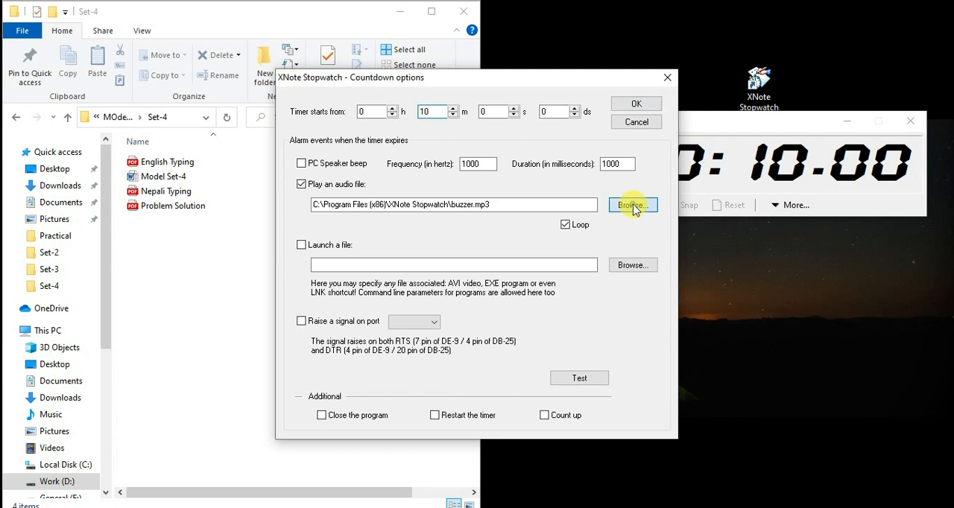
click(632, 205)
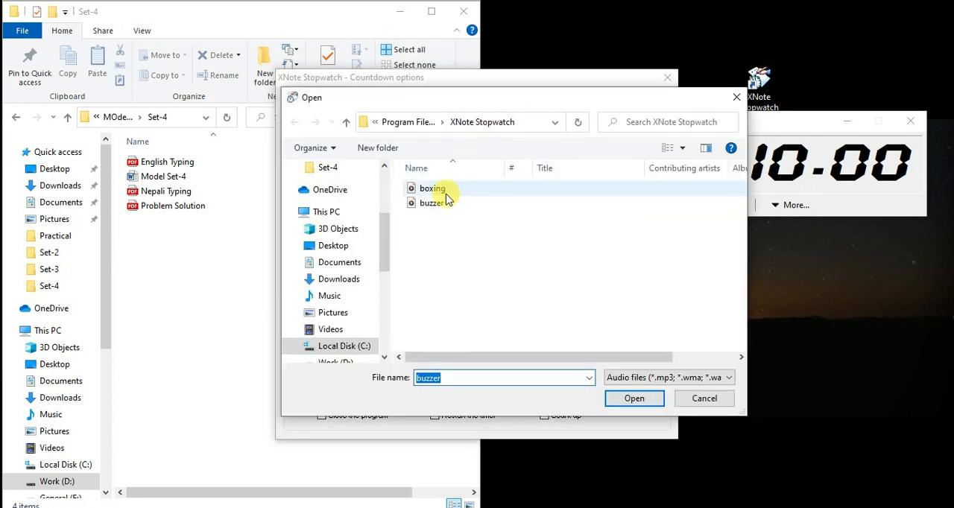
click(431, 202)
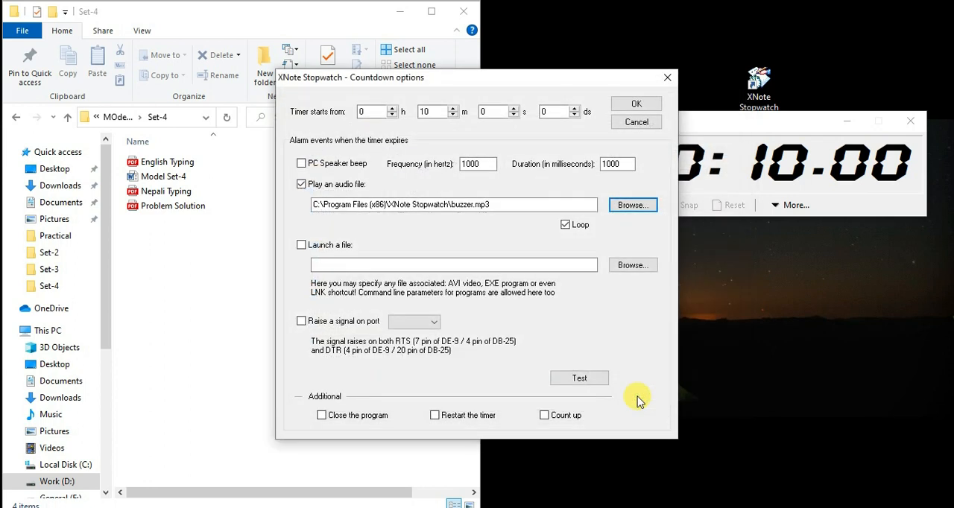
mouse_move(566, 225)
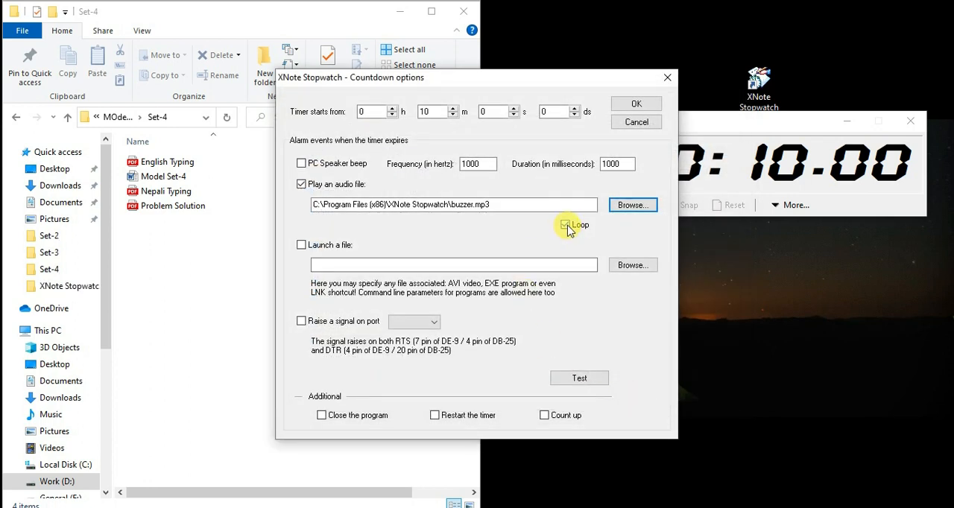
click(565, 224)
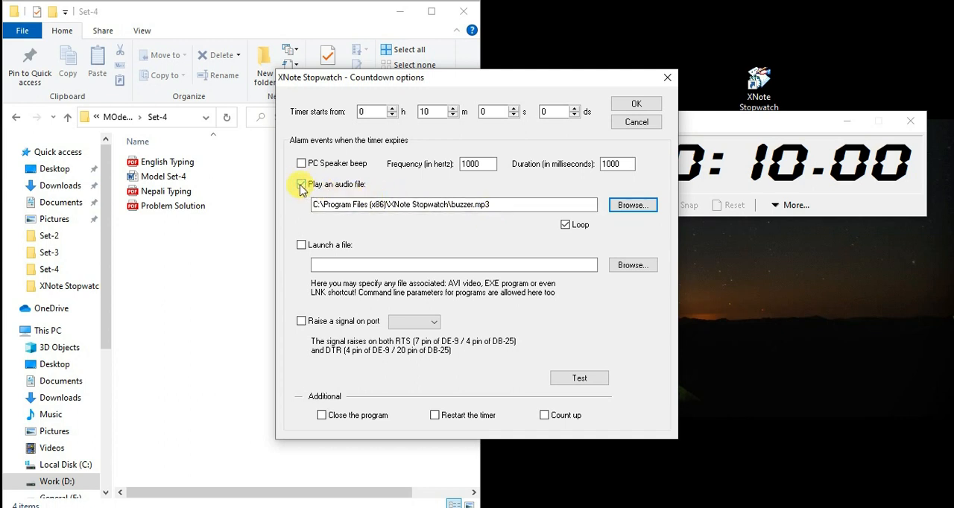
click(635, 104)
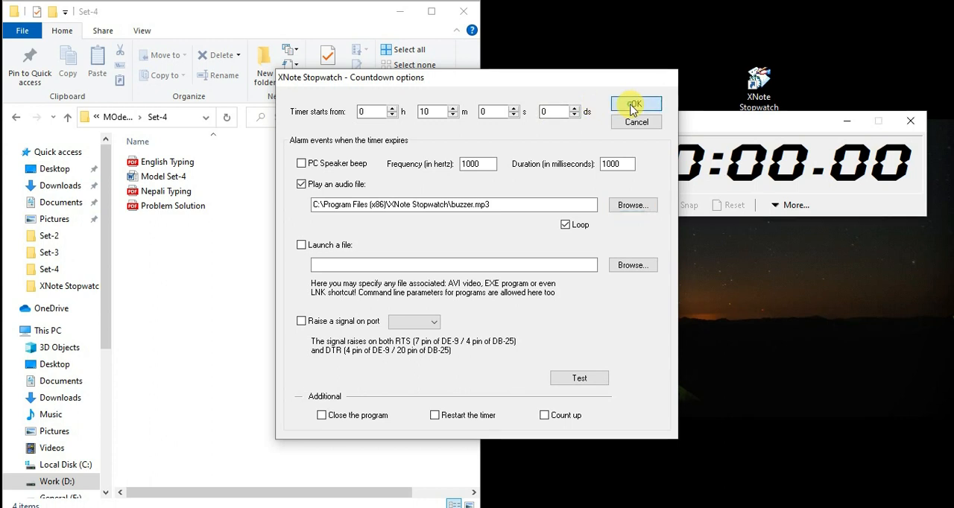
Apply the 10-minute countdown, run it a few seconds, stop, and reset to 10:00
click(635, 104)
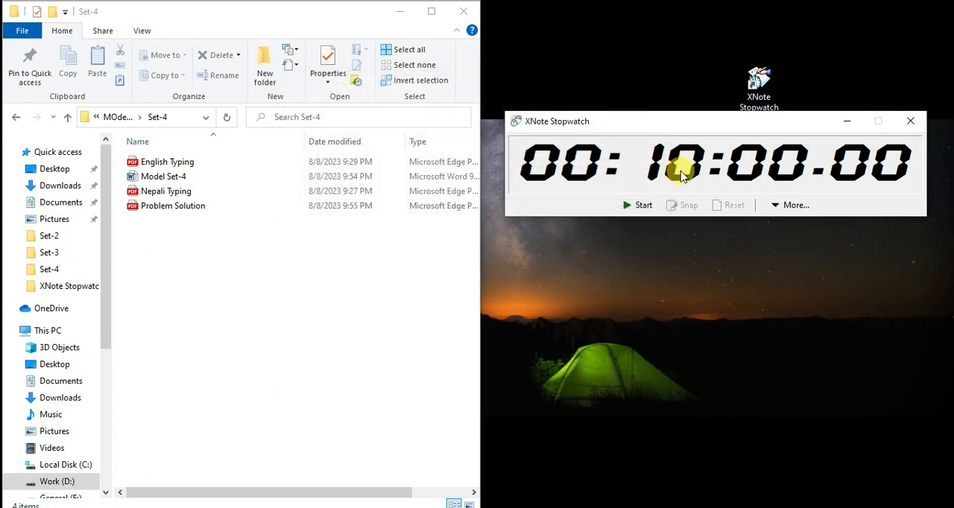
click(637, 204)
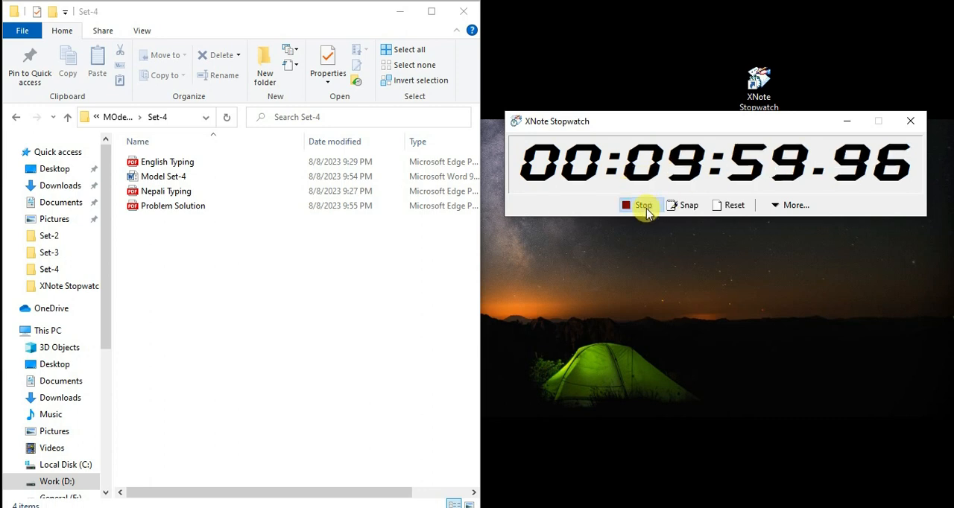
mouse_move(868, 137)
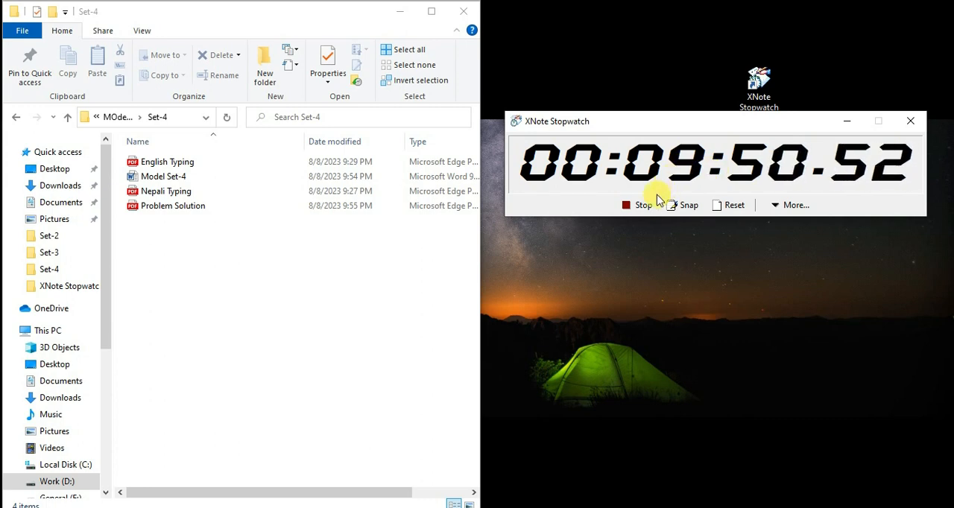
click(642, 205)
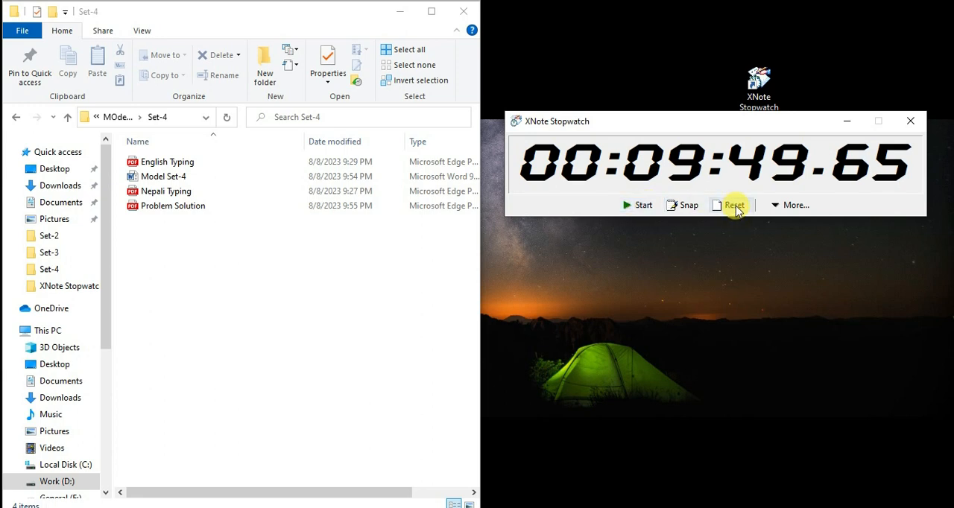
click(734, 205)
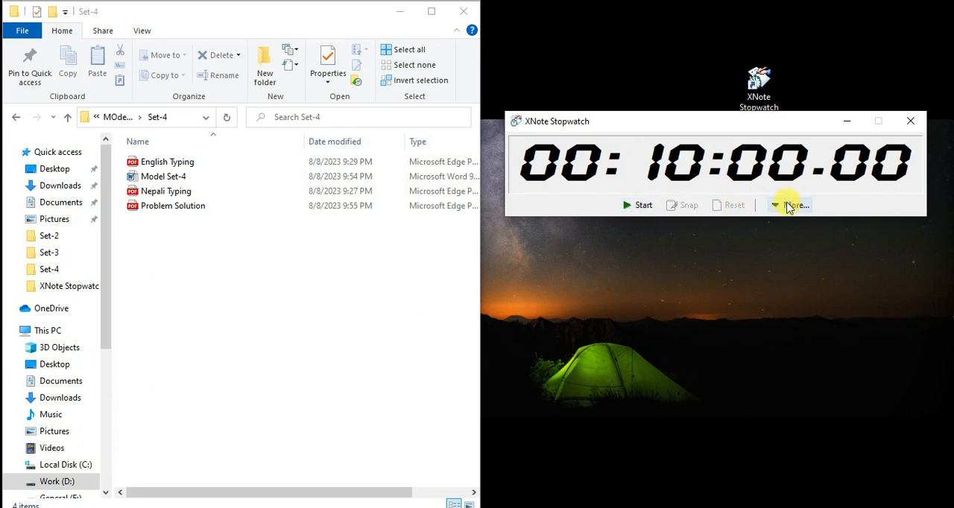
Reapply the Timer settings, run the five-second countdown, and reset it to 00:00:05.00
click(796, 204)
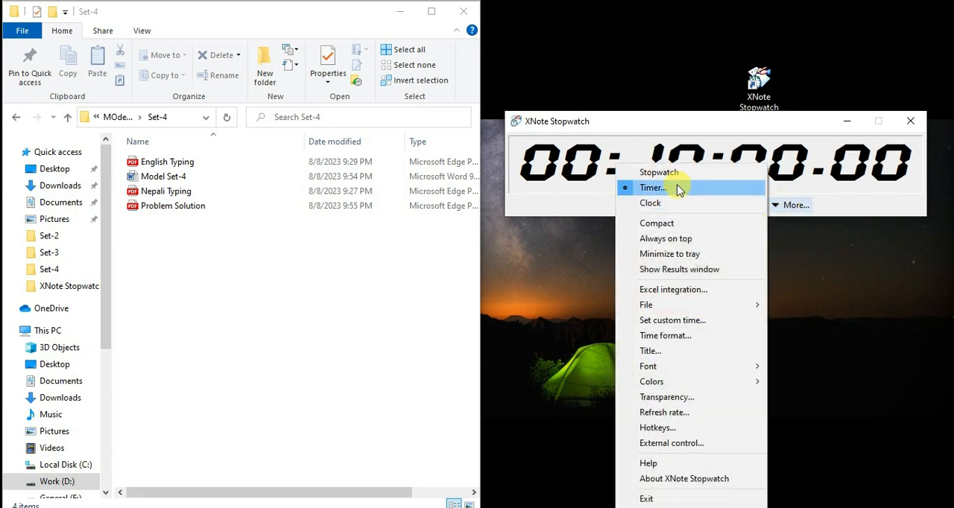
click(652, 187)
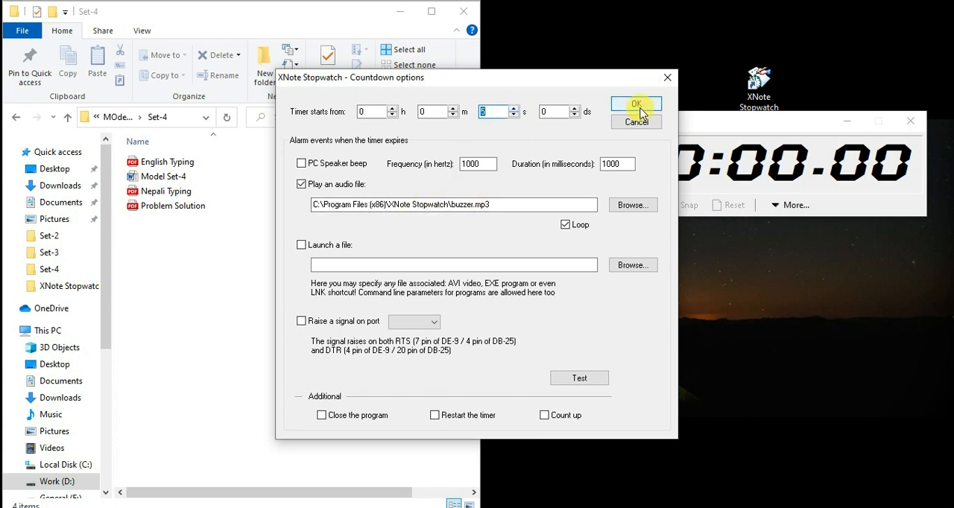
click(636, 103)
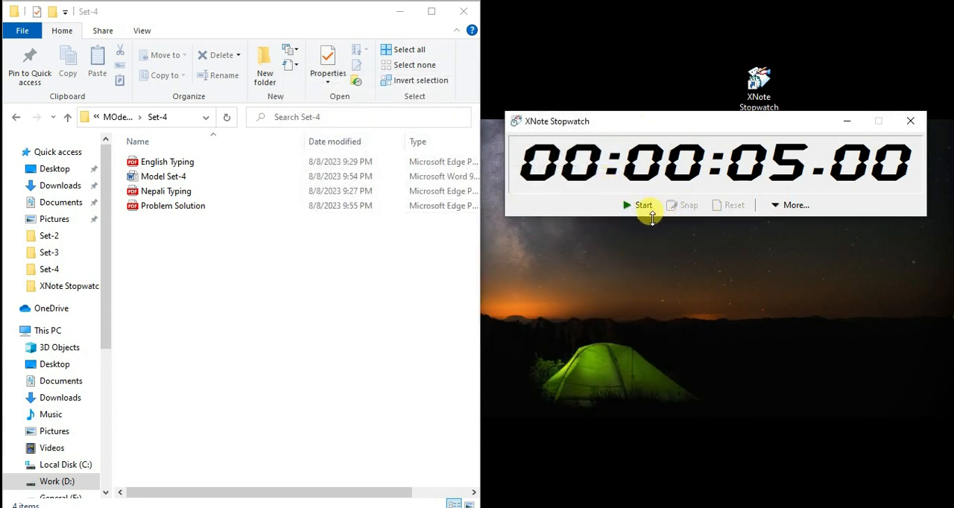
click(639, 205)
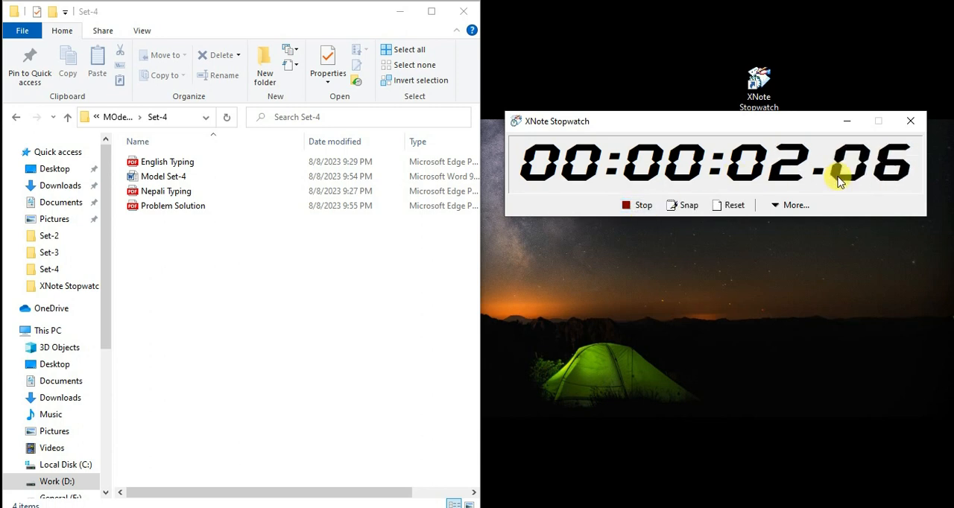
click(728, 205)
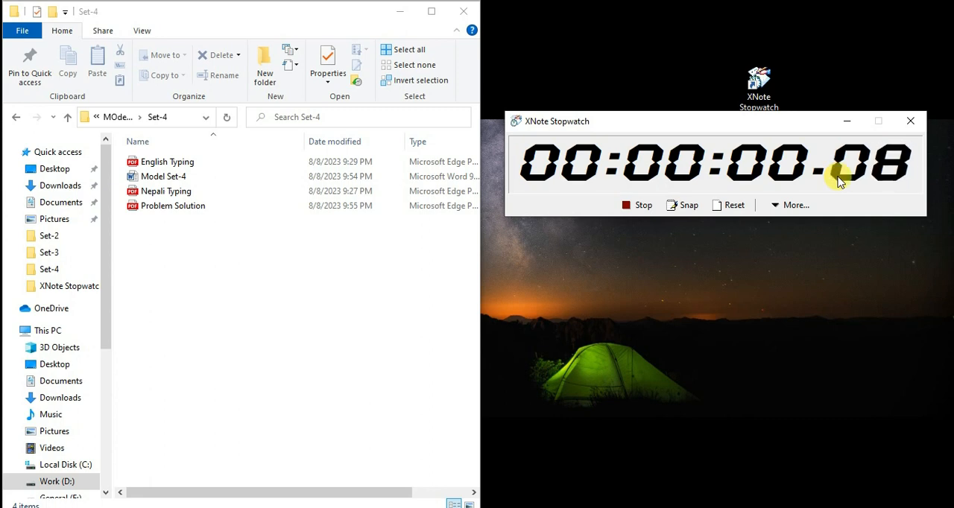
click(638, 205)
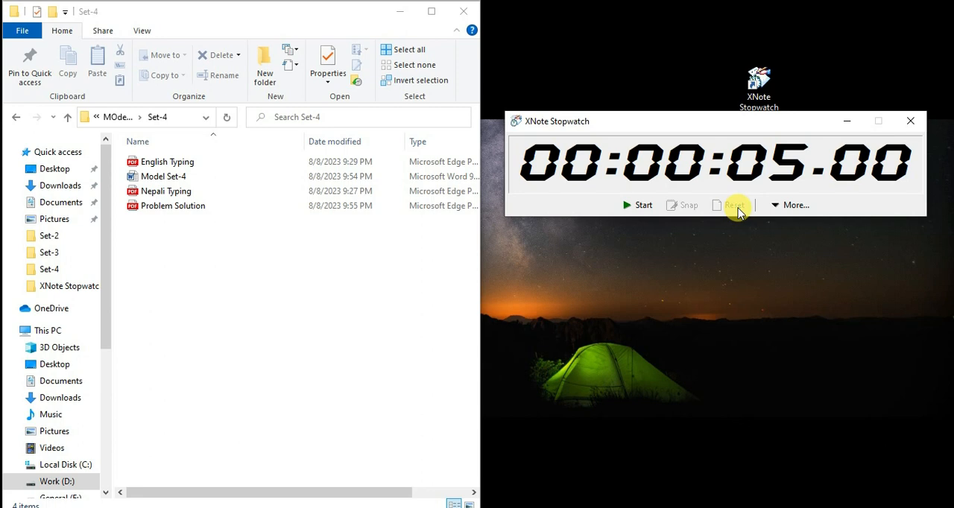
mouse_move(794, 164)
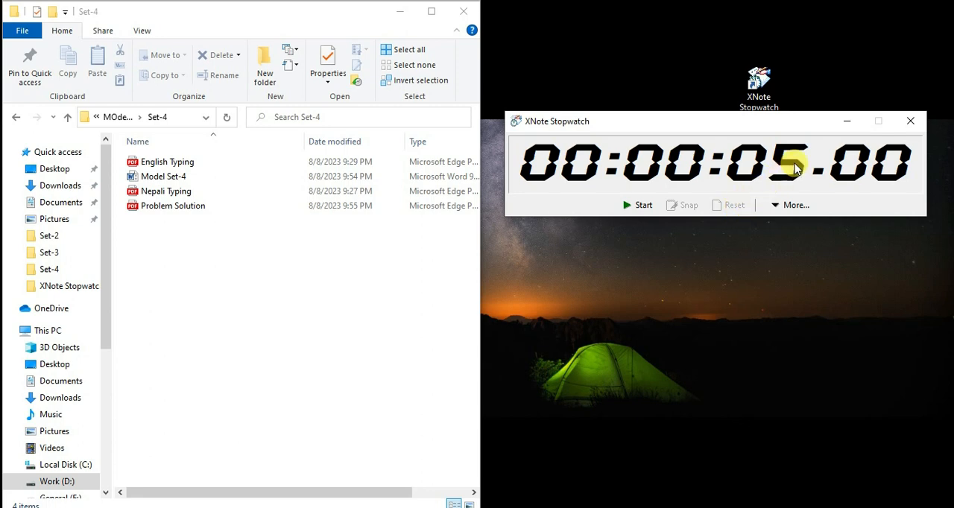
Minimize XNote Stopwatch and select Nepali Typing in the Set-4 folder
click(910, 121)
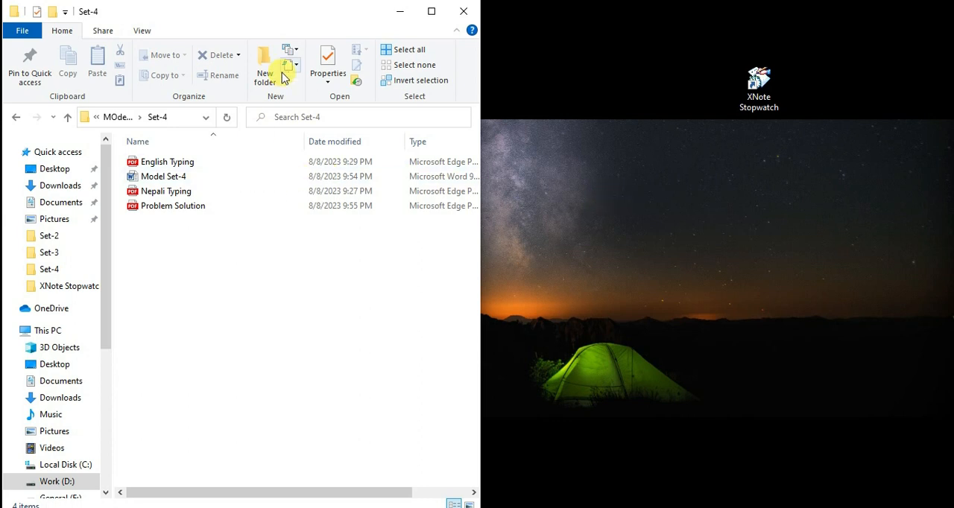
mouse_move(241, 18)
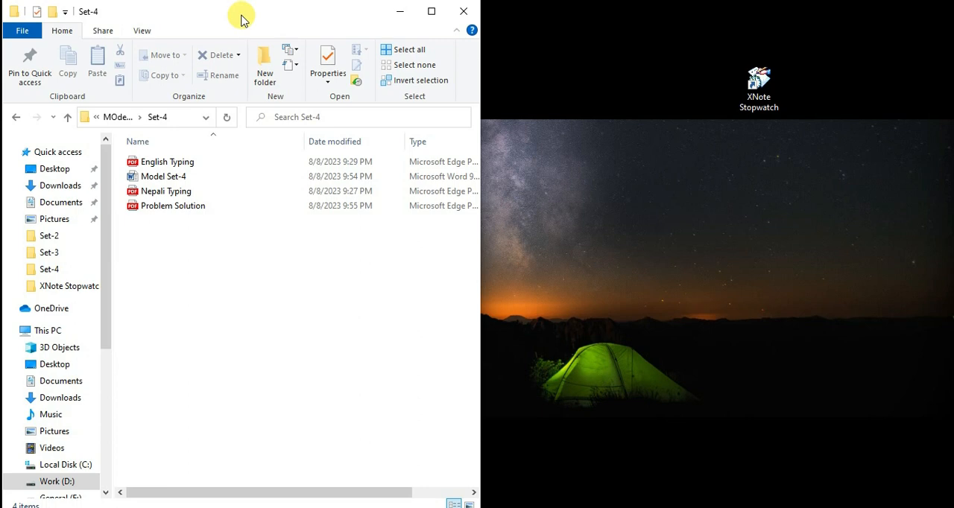
mouse_move(218, 55)
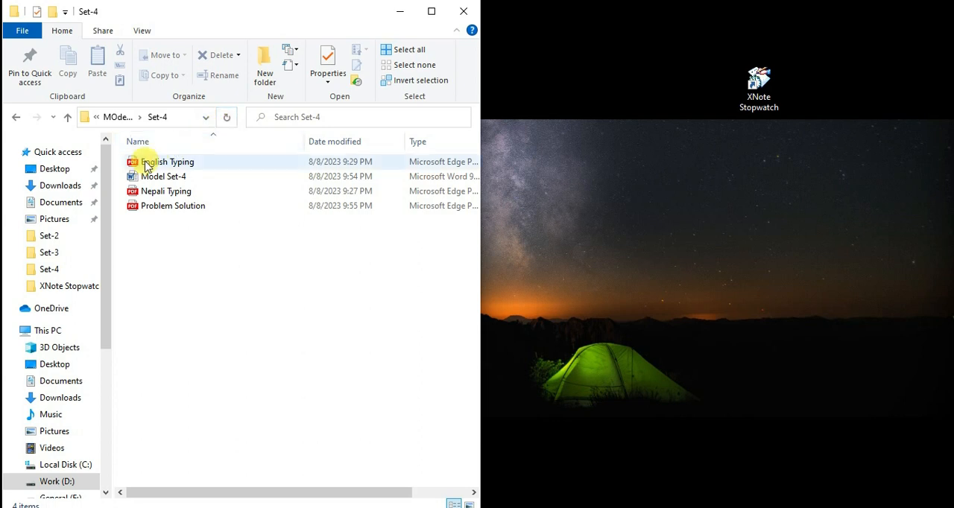
click(166, 191)
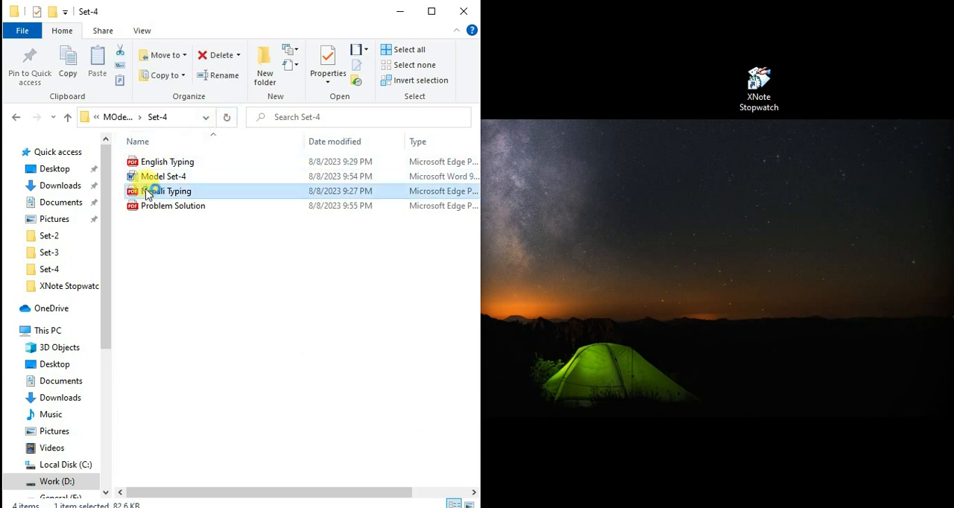
mouse_move(499, 201)
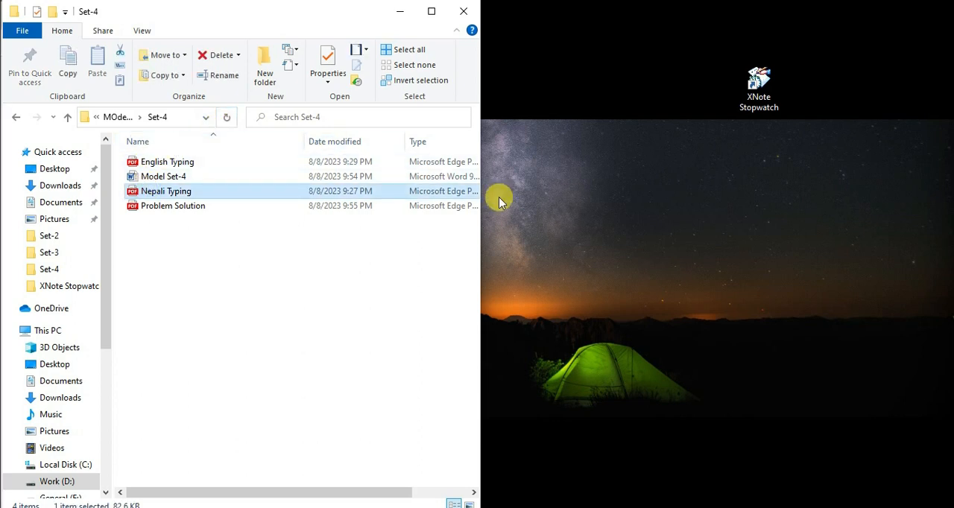
View Nepali Typing.pdf in Edge, close the tab, and select English Typing
double_click(166, 191)
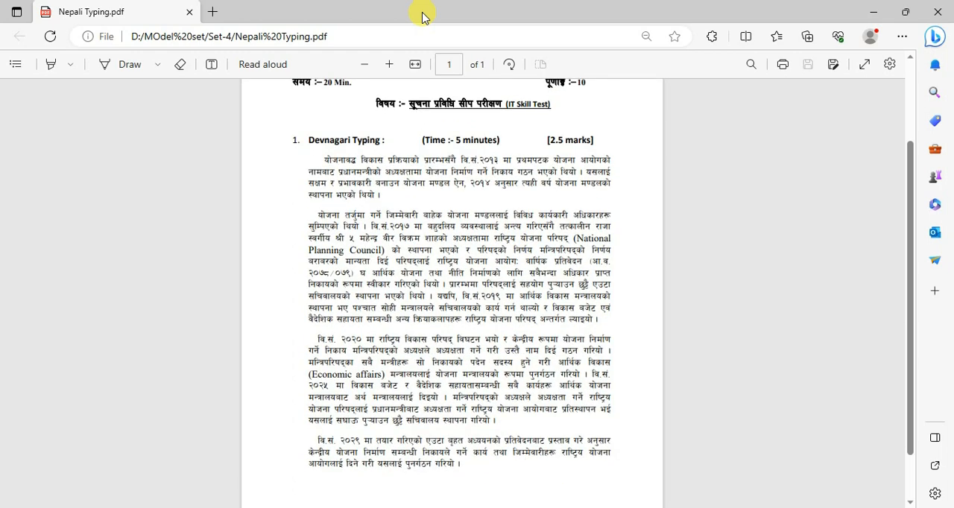
click(646, 35)
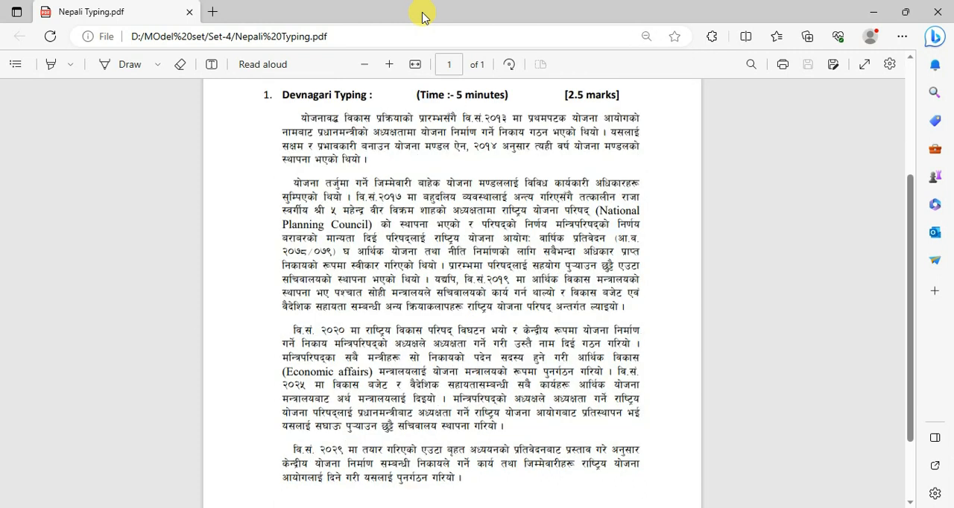
mouse_move(447, 7)
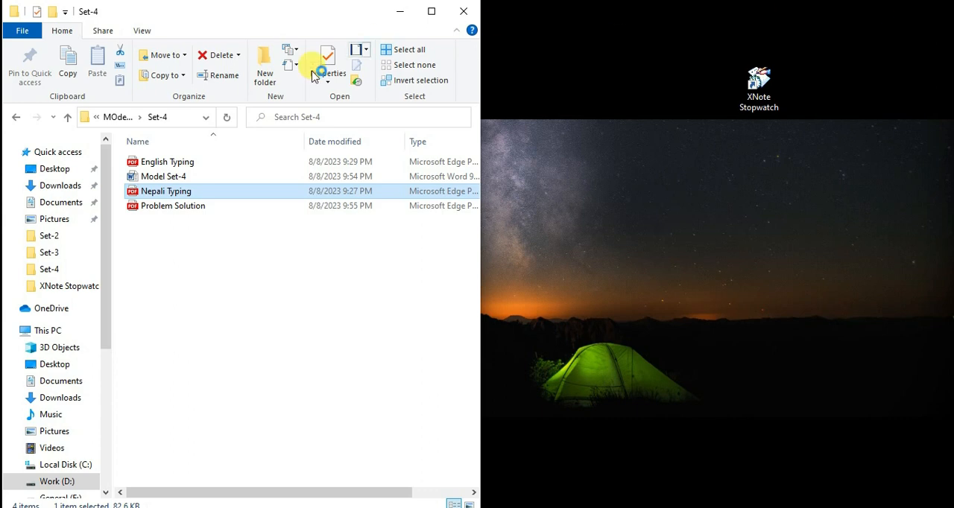
click(166, 162)
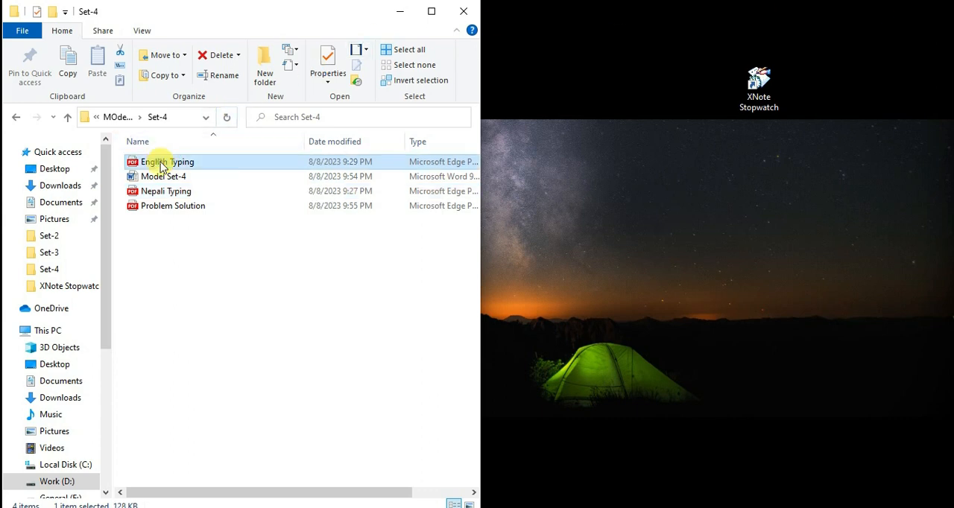
Scroll through English Typing.pdf's Nepal economy passage, then open Problem Solution.pdf
double_click(165, 161)
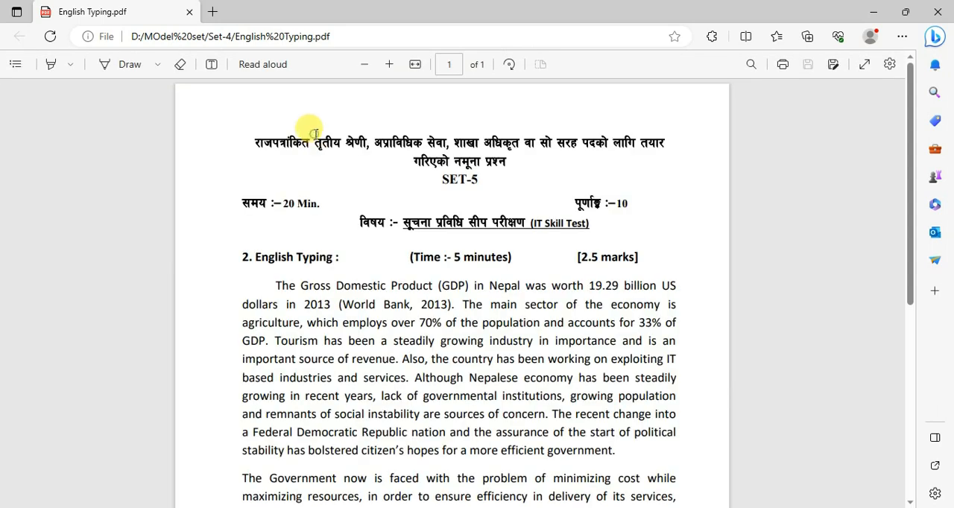
scroll(down, 3)
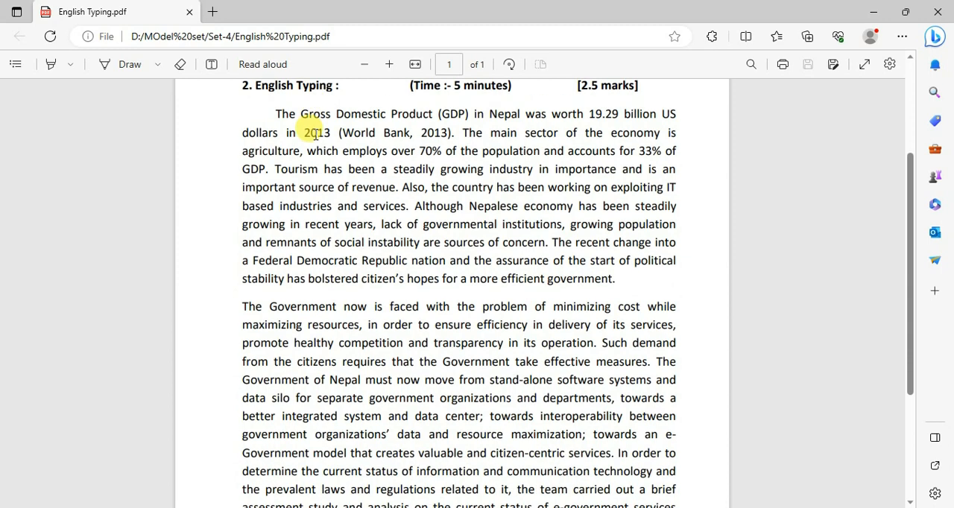
scroll(down, 3)
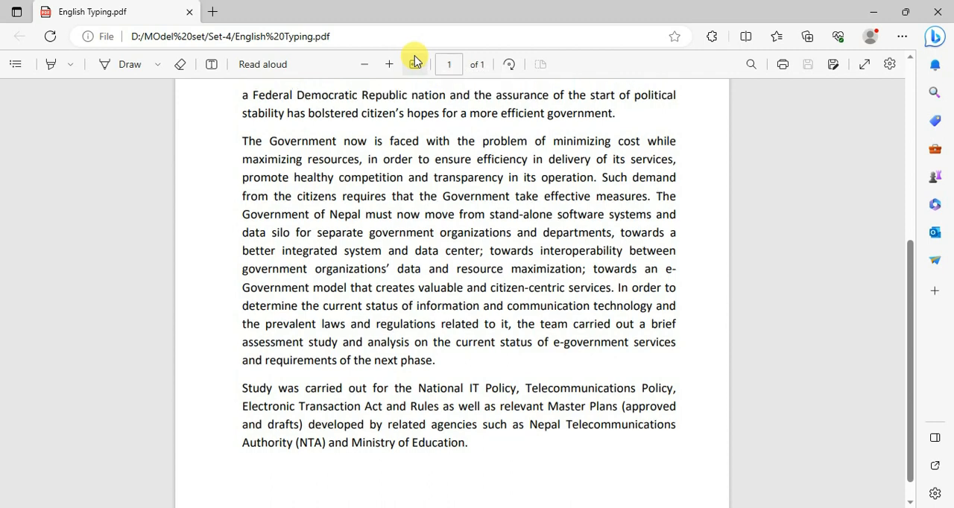
scroll(up, 3)
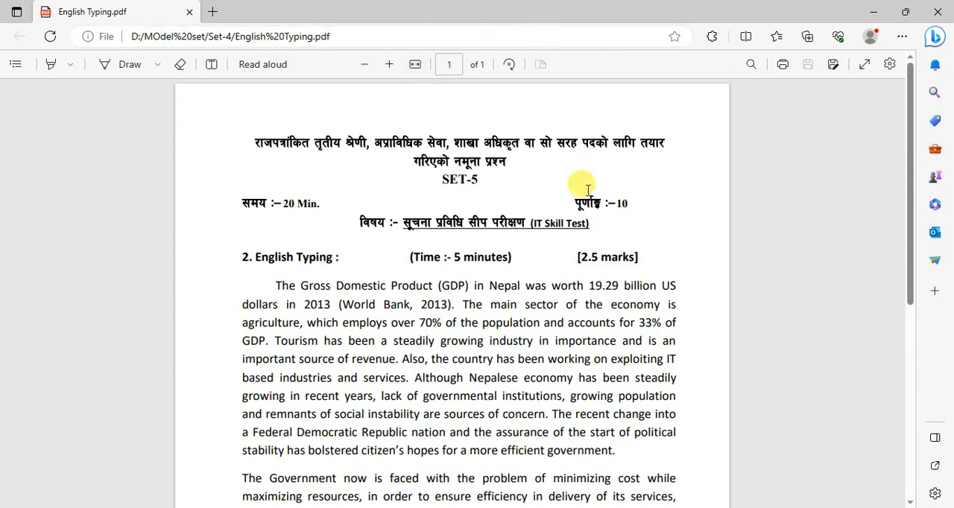
scroll(up, 3)
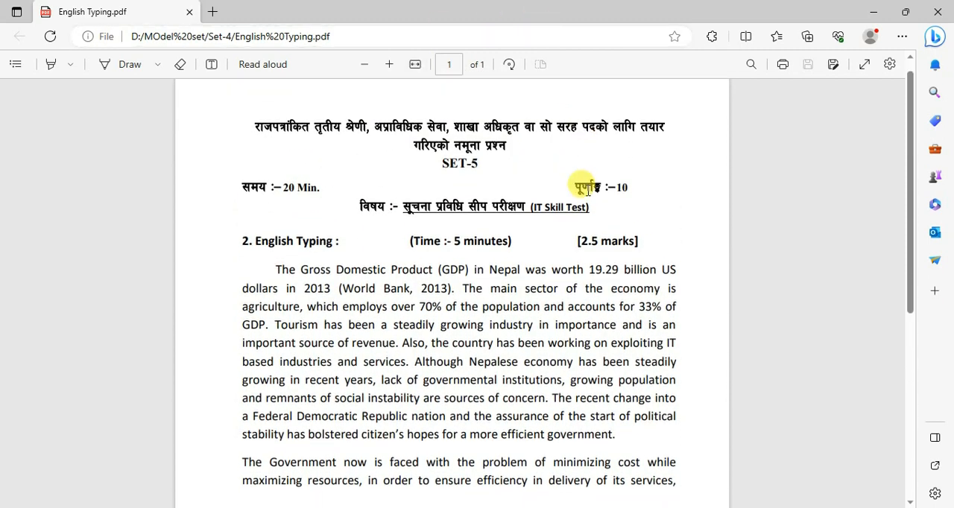
scroll(down, 3)
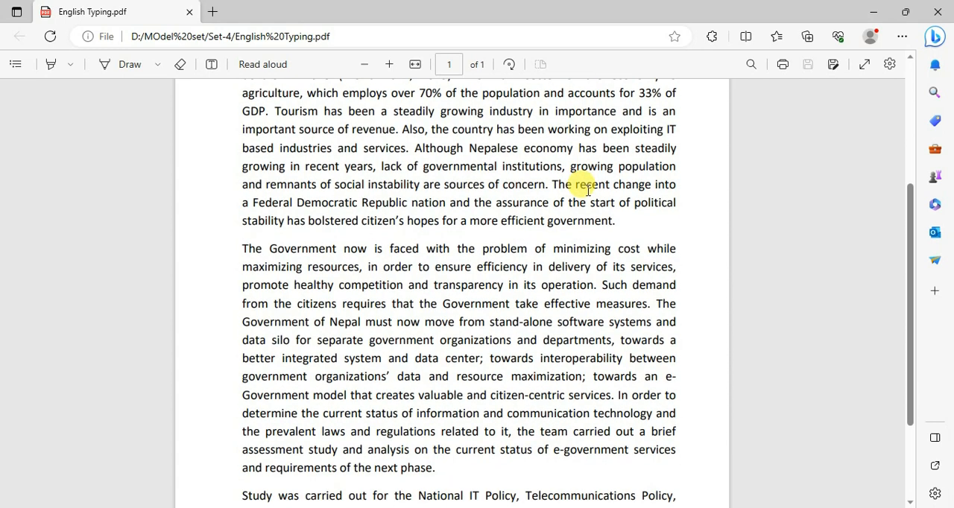
scroll(down, 3)
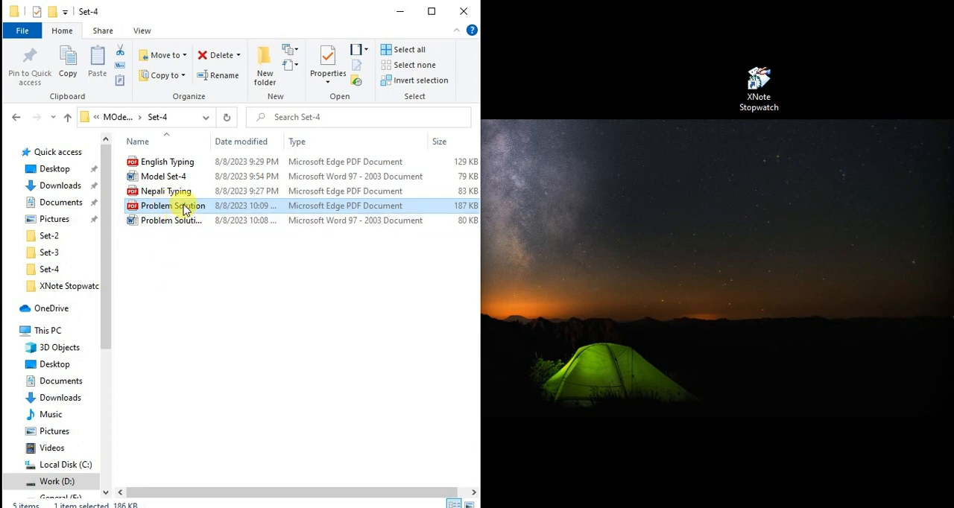
double_click(170, 206)
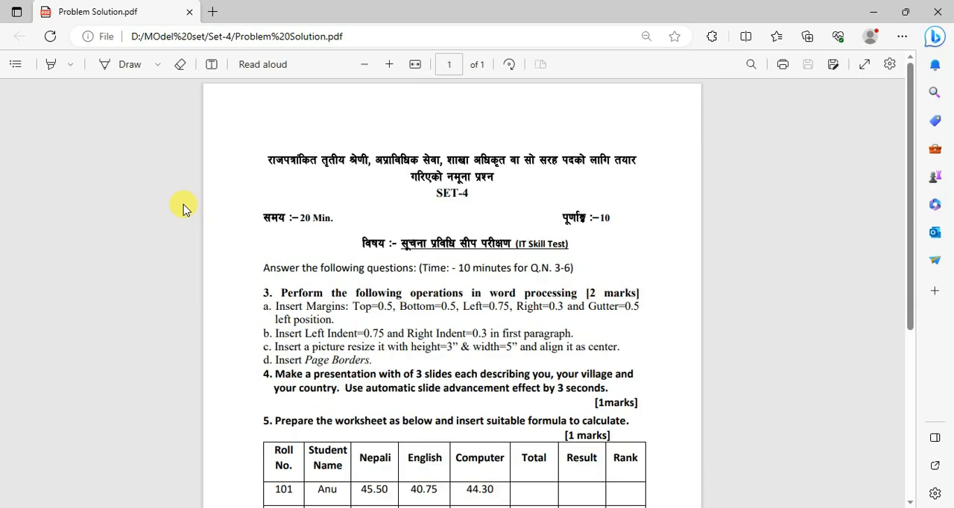
Scroll through the Set-4 IT skill test questions down to The End
scroll(down, 3)
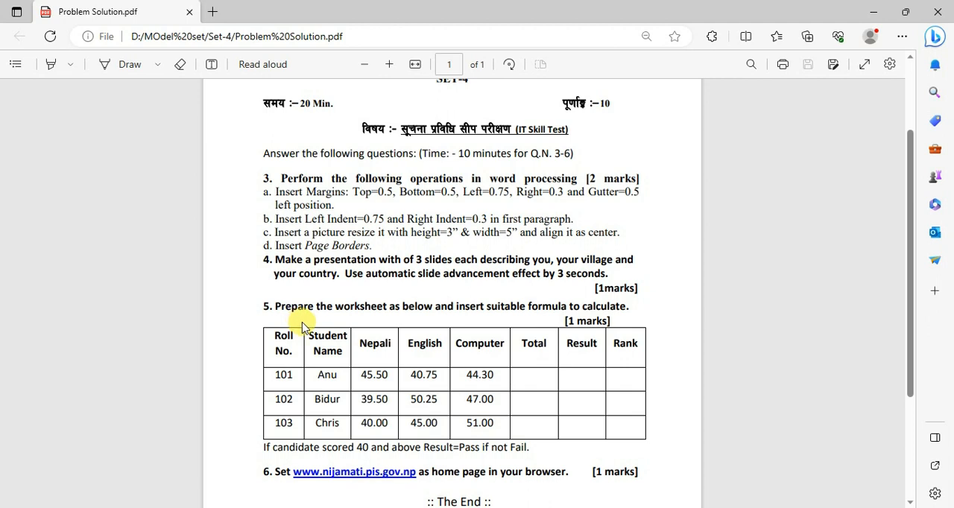
mouse_move(444, 471)
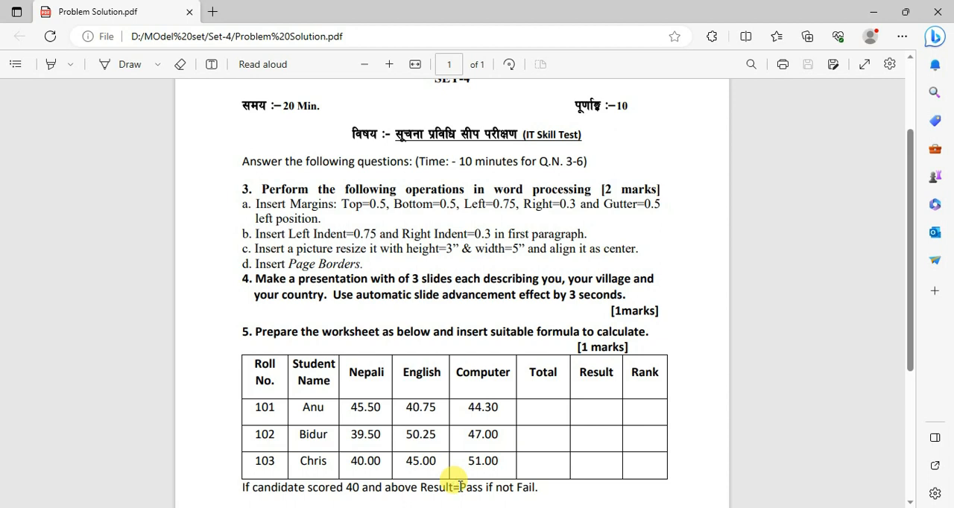
scroll(down, 3)
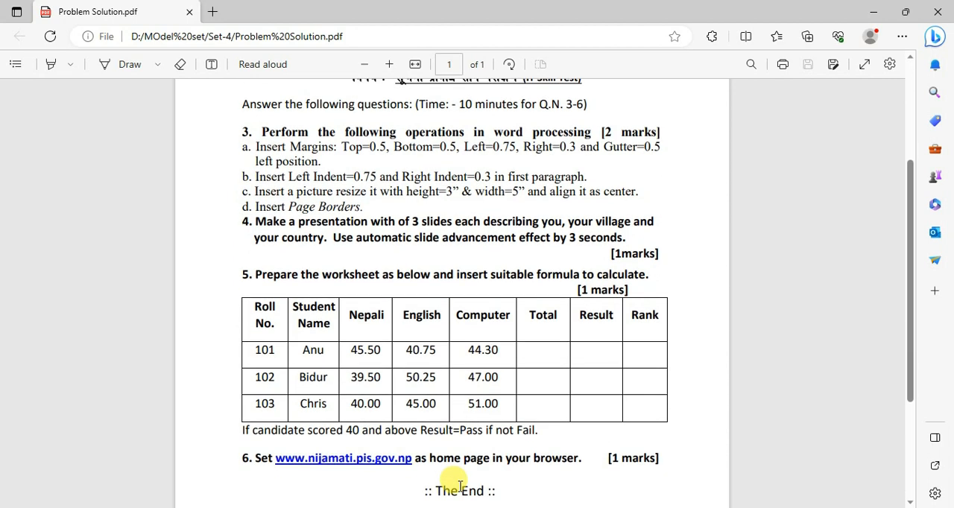
scroll(up, 3)
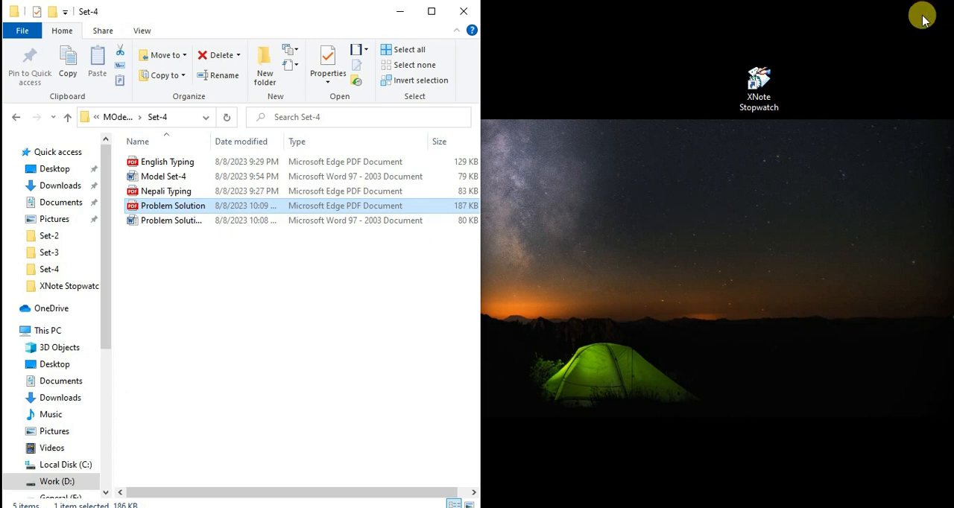
mouse_move(546, 67)
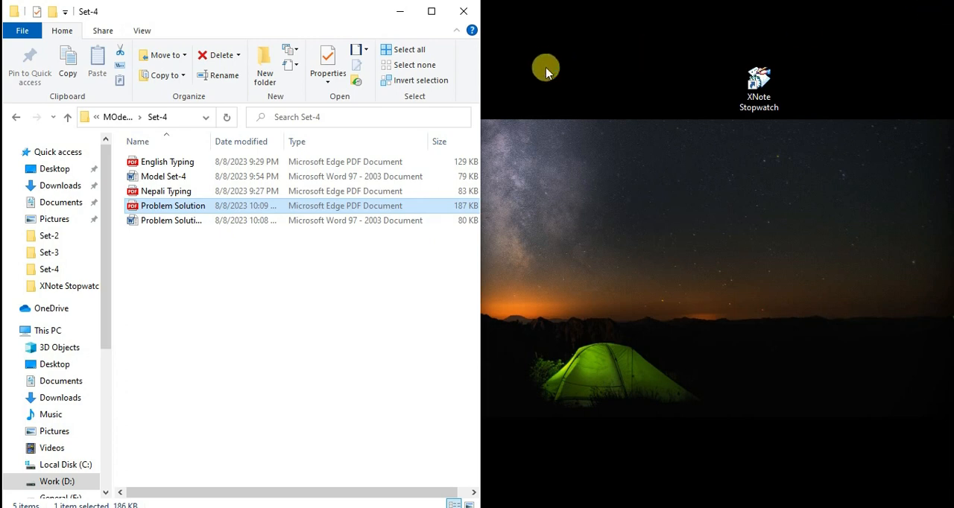